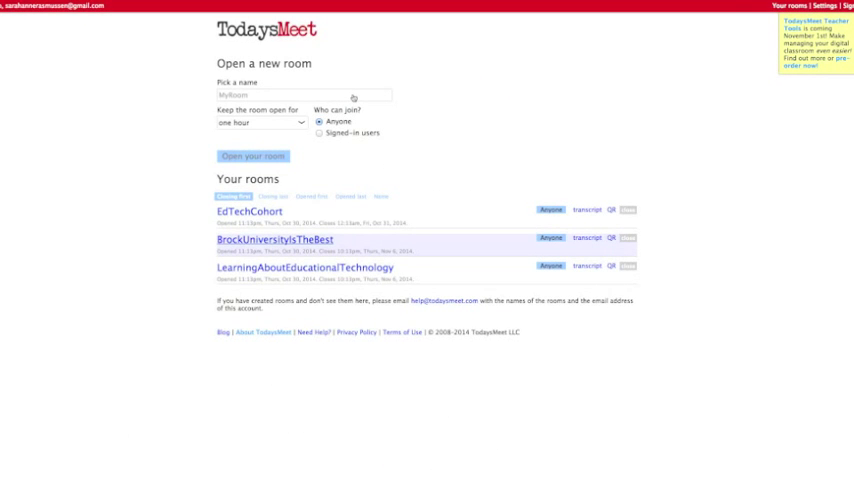
Create the room 'HowToUseTodaysMeet', open to anyone and kept open for one day.
text(HowToUse)
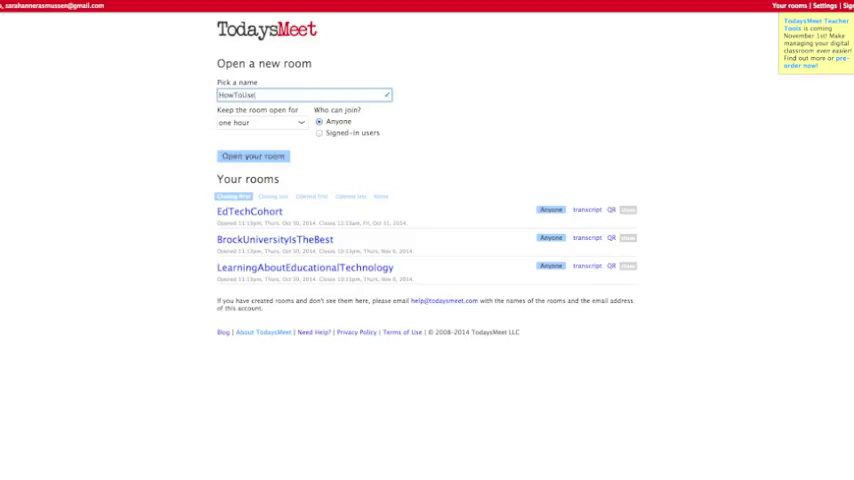
text(!)
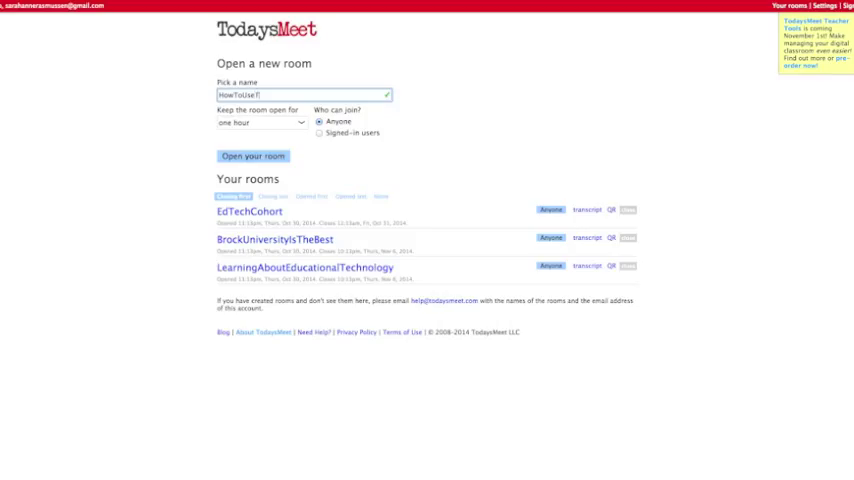
text(TodaysMeet)
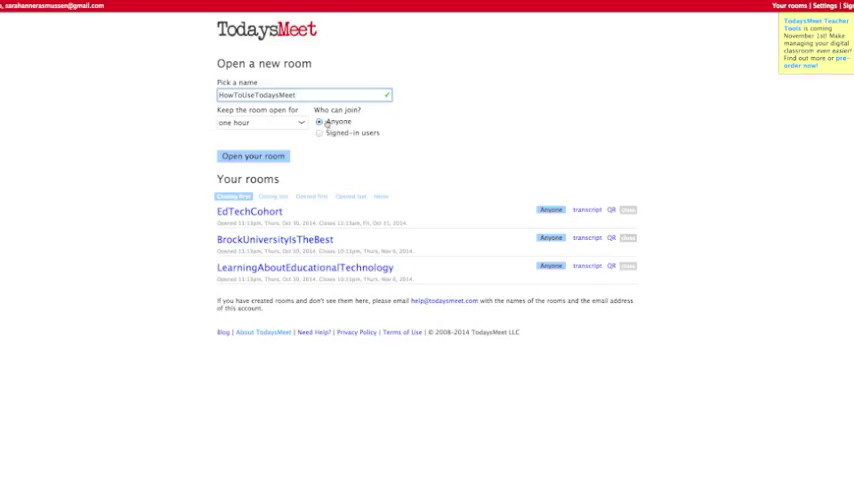
mouse_move(300, 123)
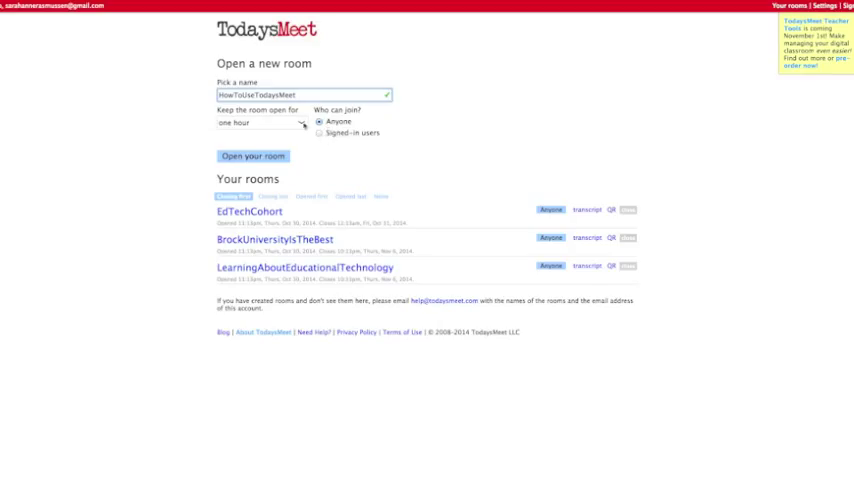
click(260, 122)
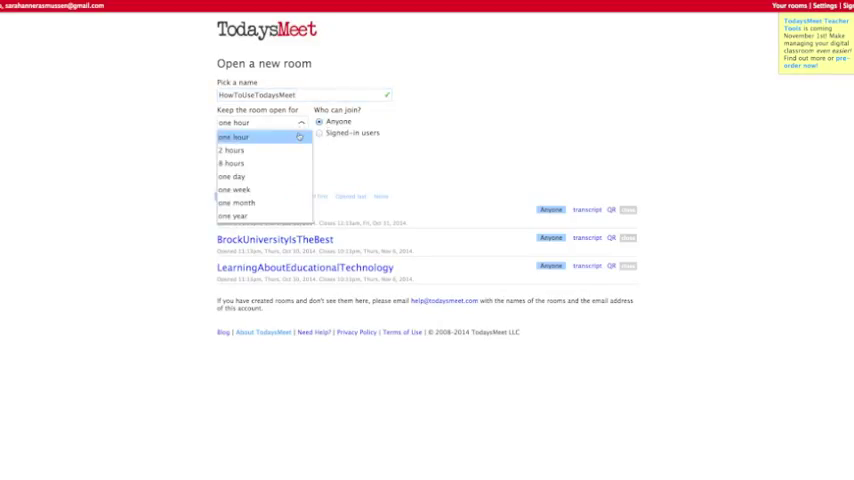
mouse_move(230, 163)
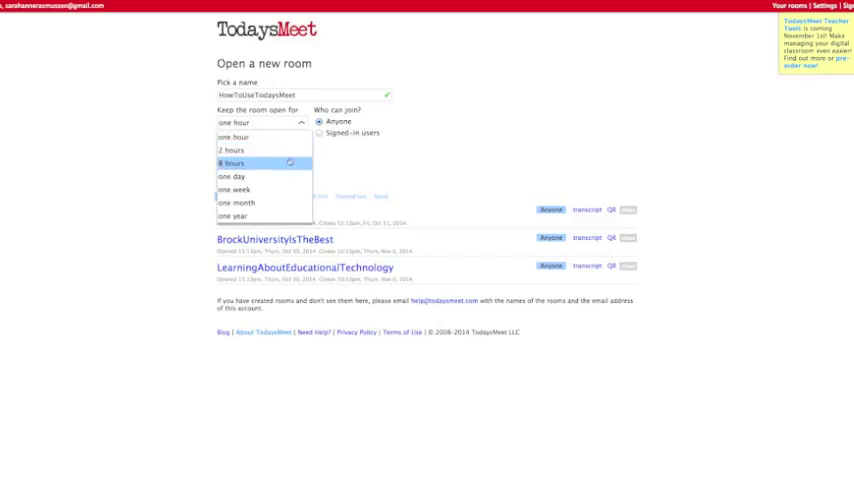
mouse_move(234, 189)
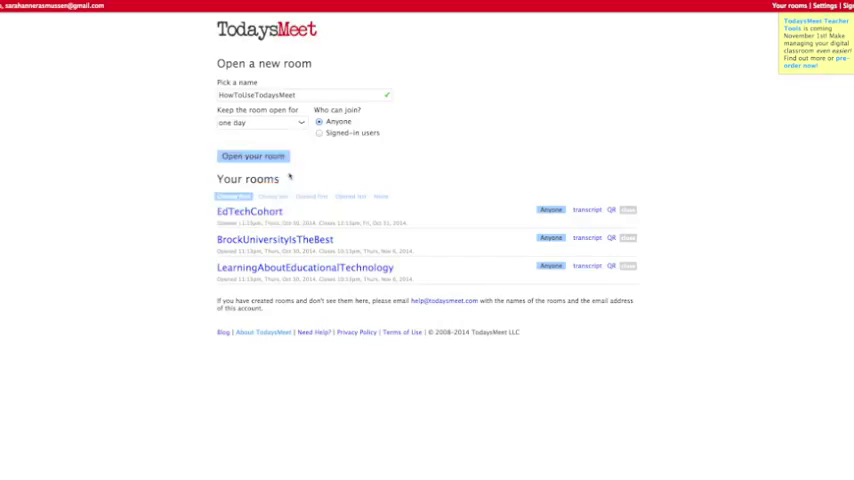
click(252, 156)
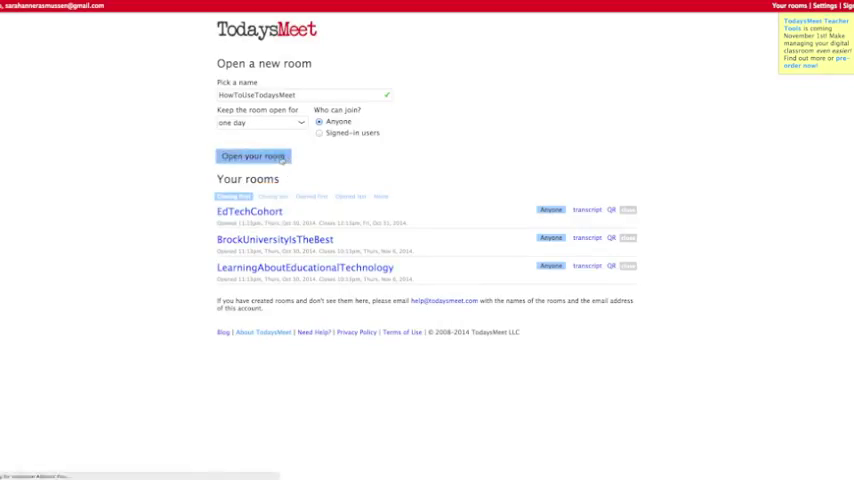
Join HowToUseTodaysMeet with the nickname MsRazzleDazzle.
click(253, 156)
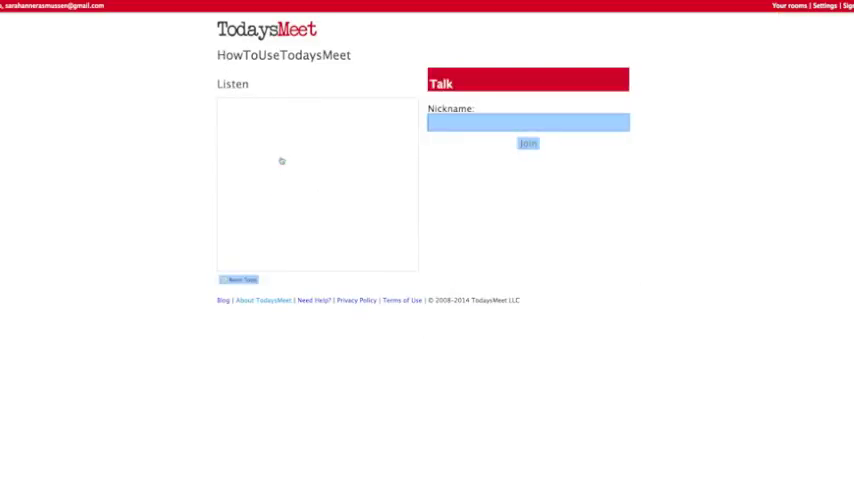
click(526, 122)
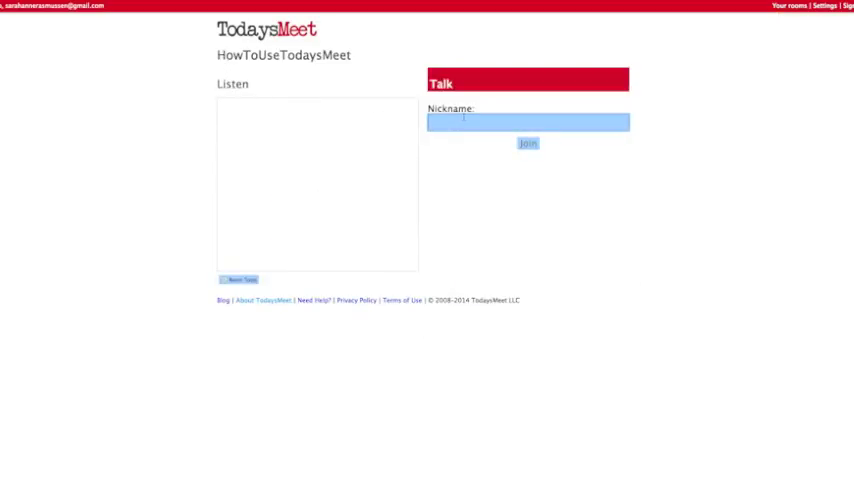
text(MsRazzleDazzle)
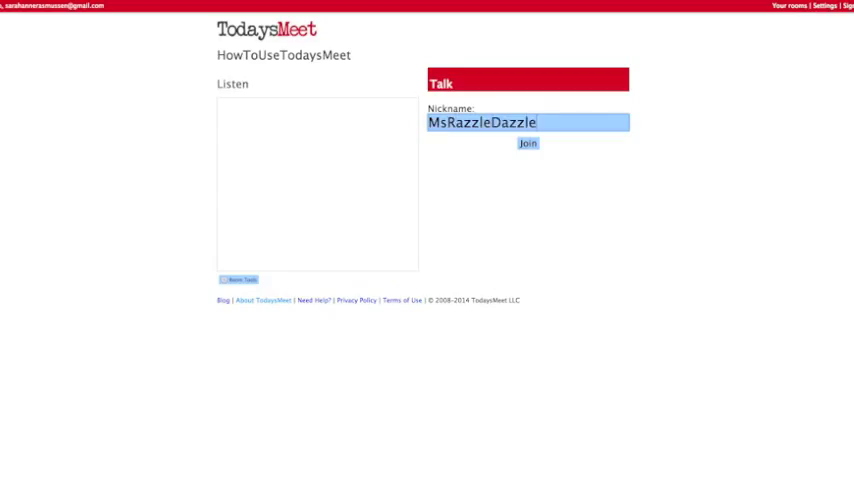
click(528, 143)
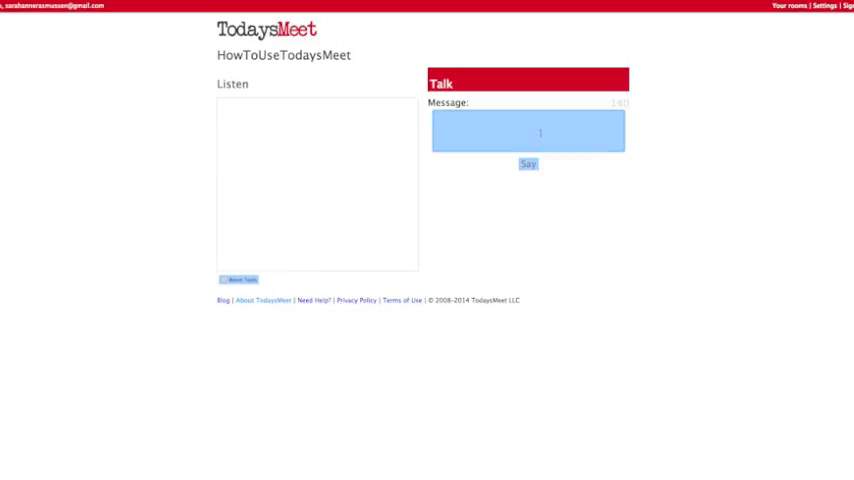
Post that students can share messages with one another about their projects.
text(Here student)
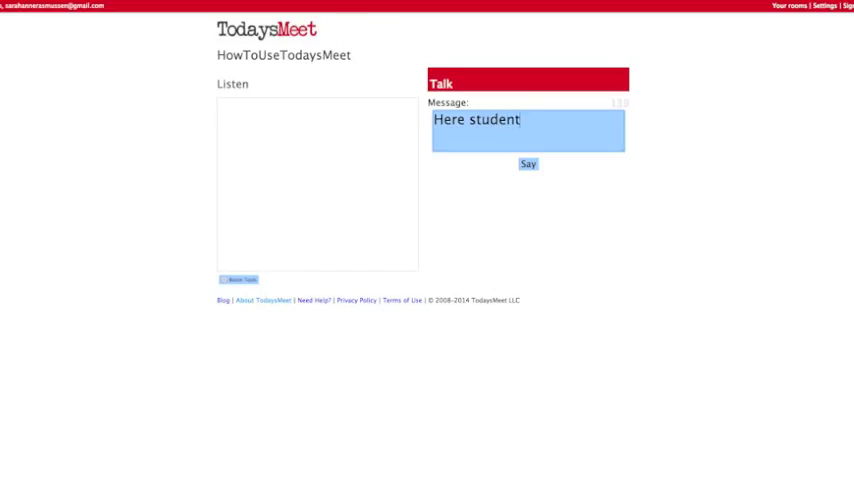
text(s can share)
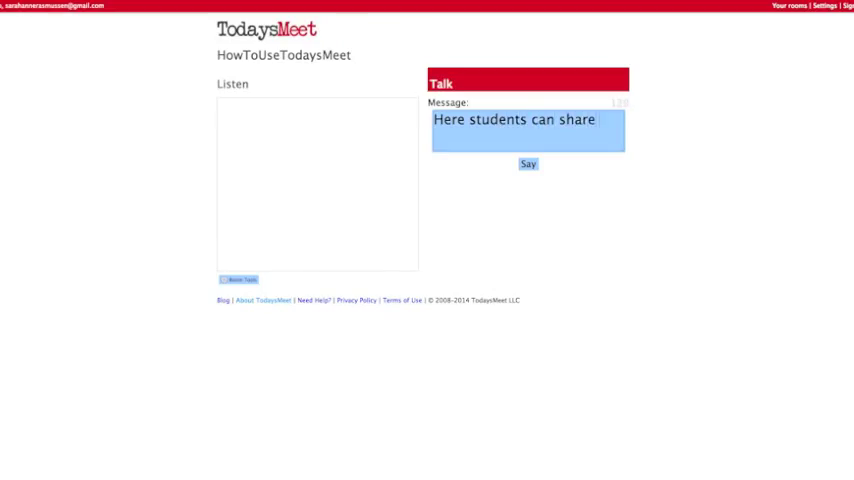
text(messages)
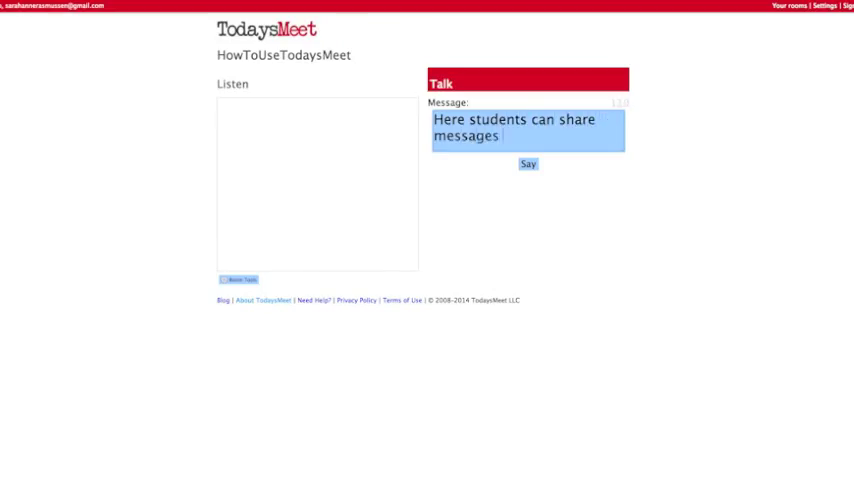
text(with one another abou)
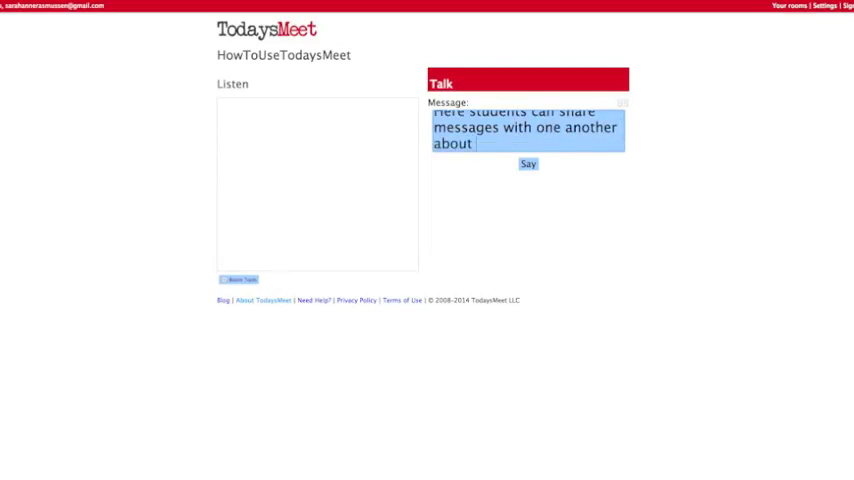
text(their projects.)
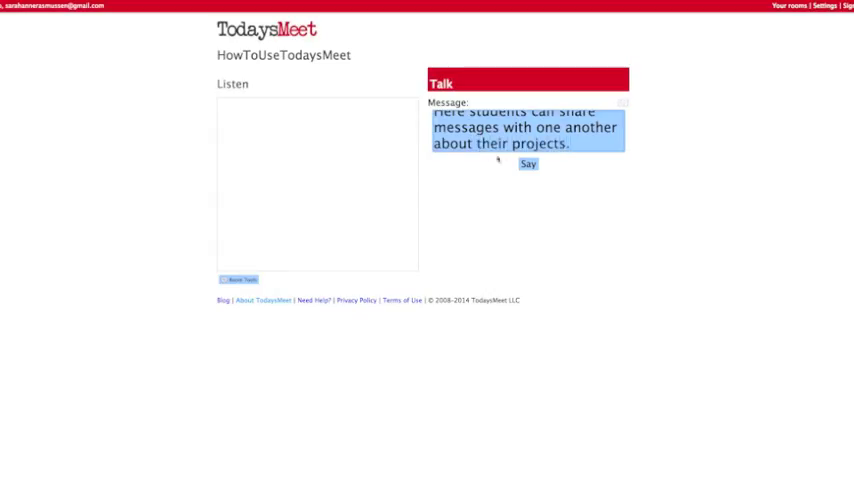
click(527, 164)
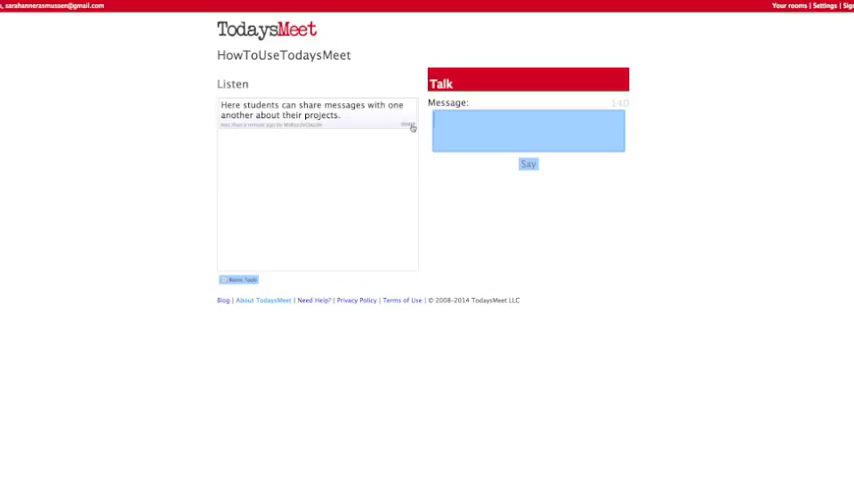
mouse_move(477, 130)
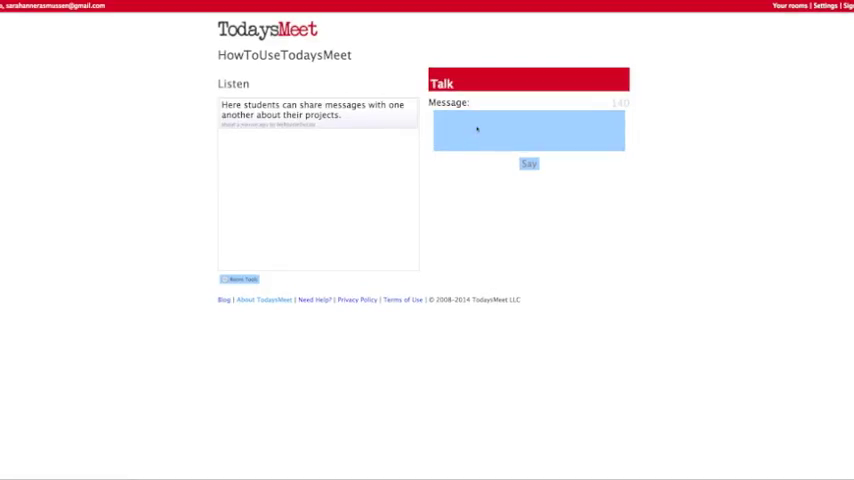
Post 'Students are limited in how much information they can include in one post', then show Room Tools.
text(S)
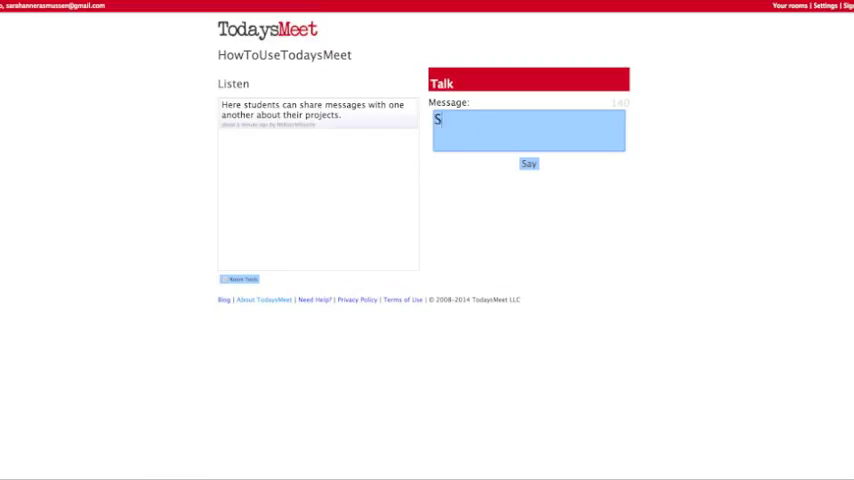
text(tudents)
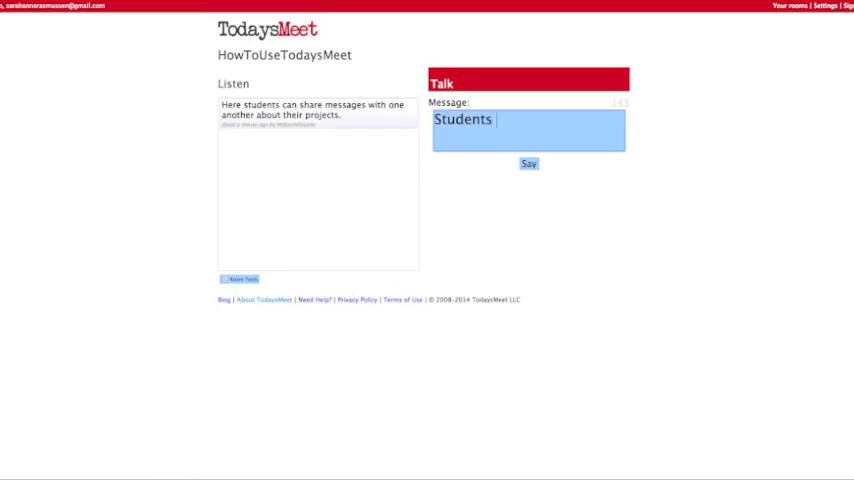
text(are limi)
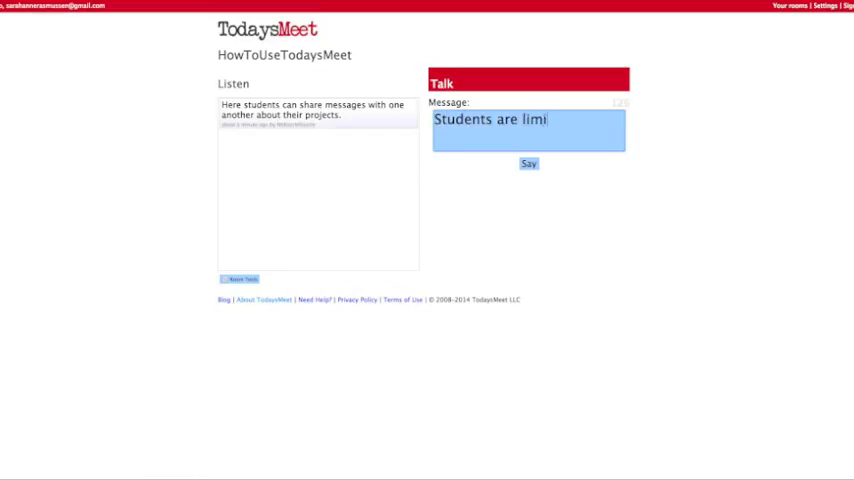
text(ted in how mu)
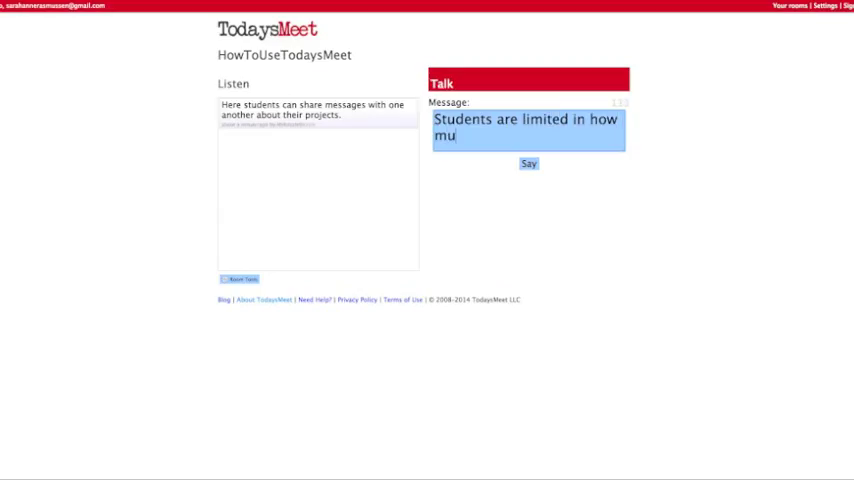
text(ch information they c)
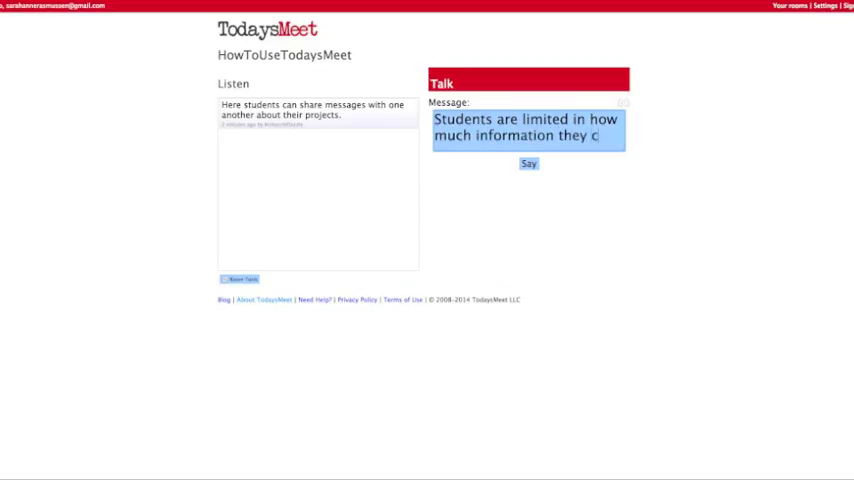
text(an include in one)
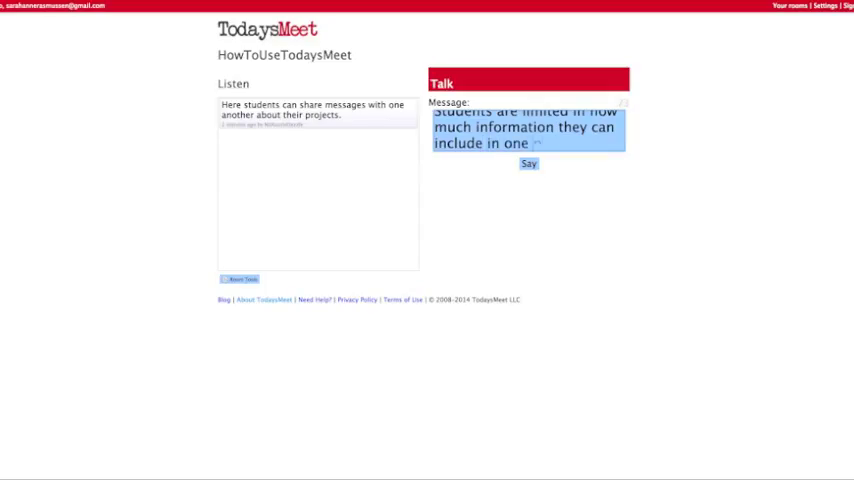
text(post)
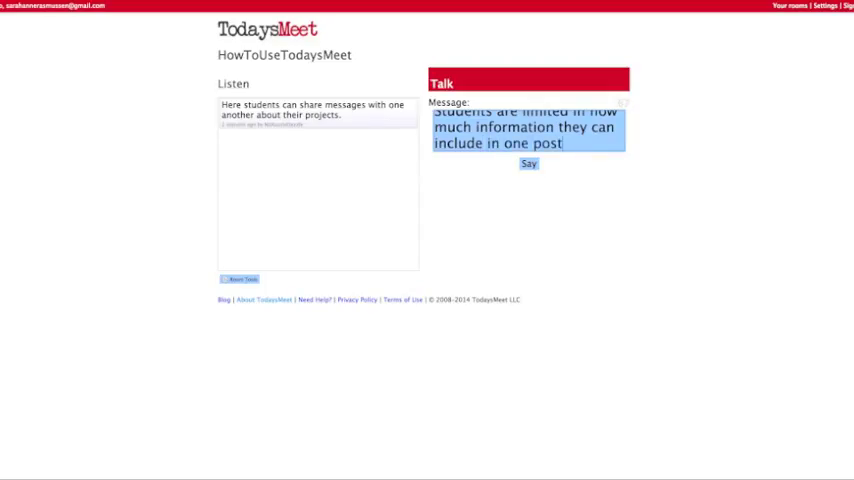
click(528, 164)
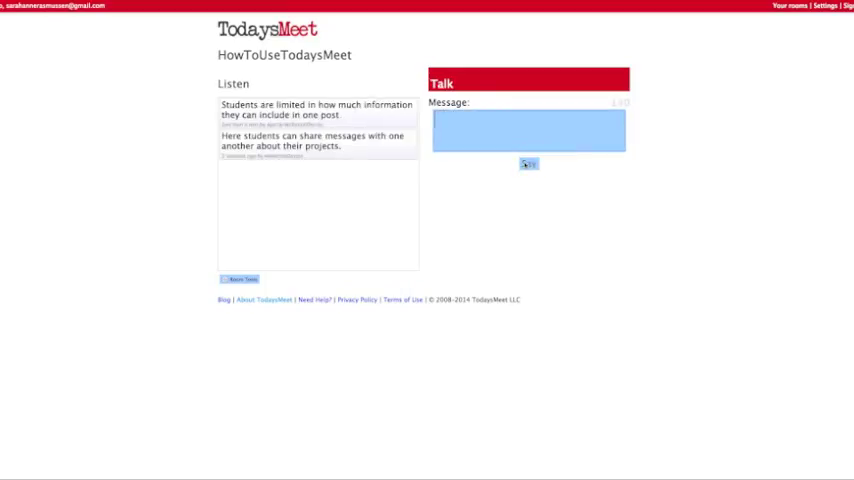
click(527, 131)
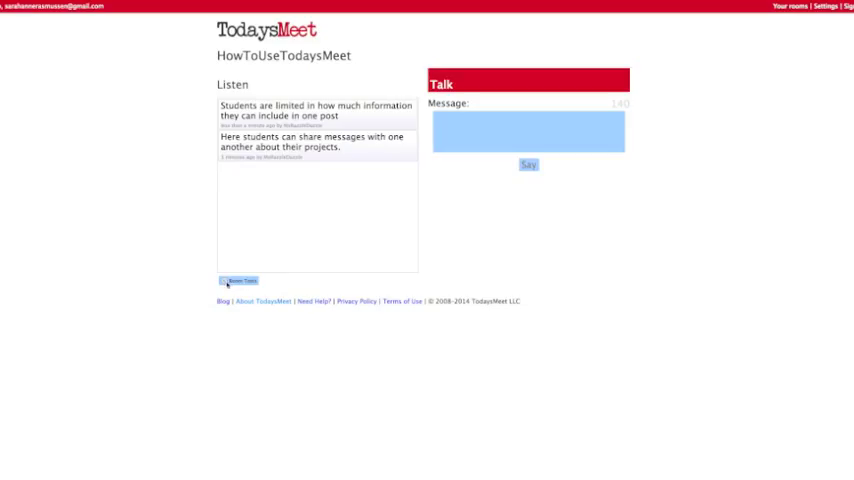
click(239, 280)
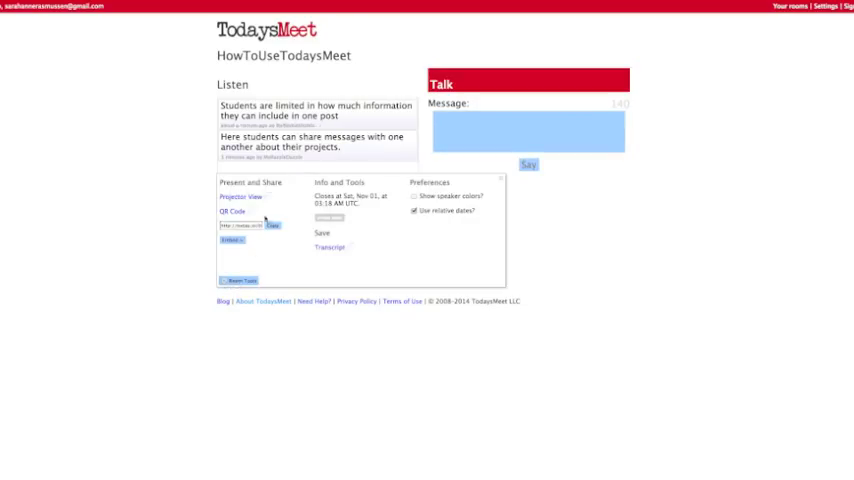
Leave the room conversation, then bring up the room's join QR code from Room Tools.
click(238, 196)
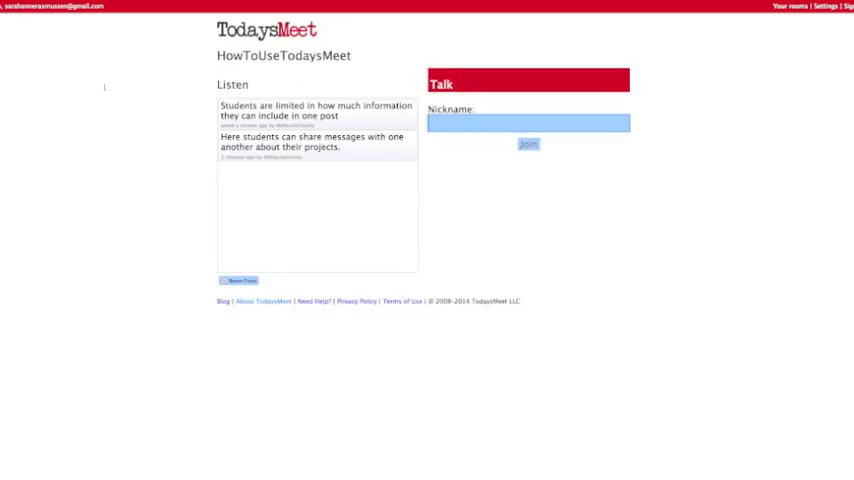
click(240, 280)
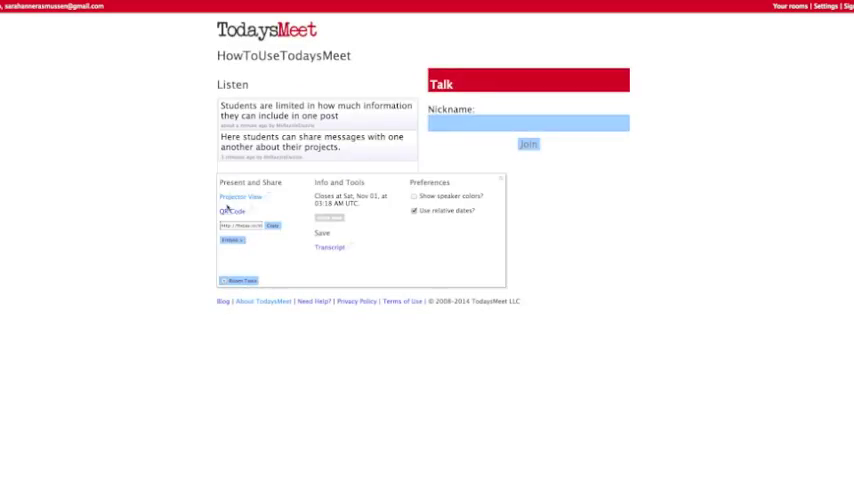
click(229, 210)
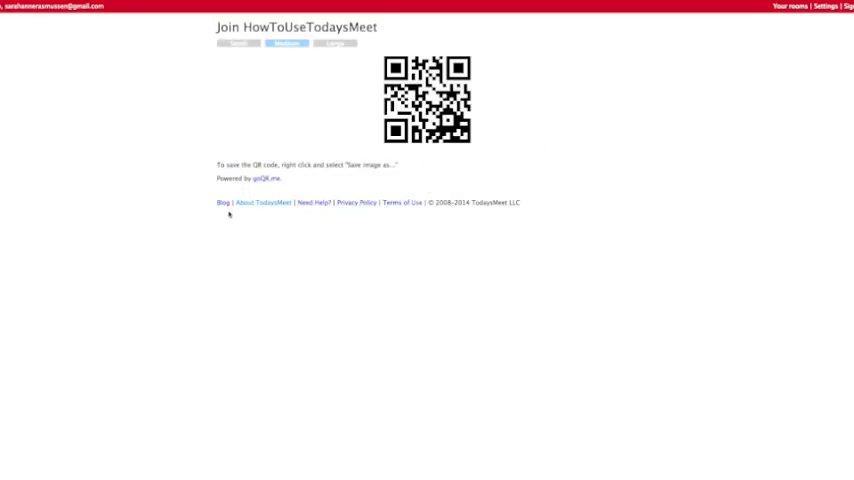
Resize the join QR code to Small, then back to Medium.
click(333, 48)
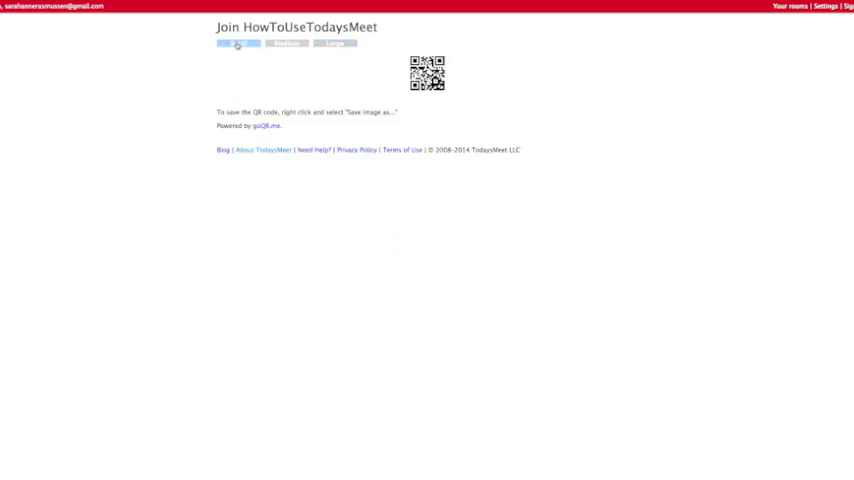
click(287, 48)
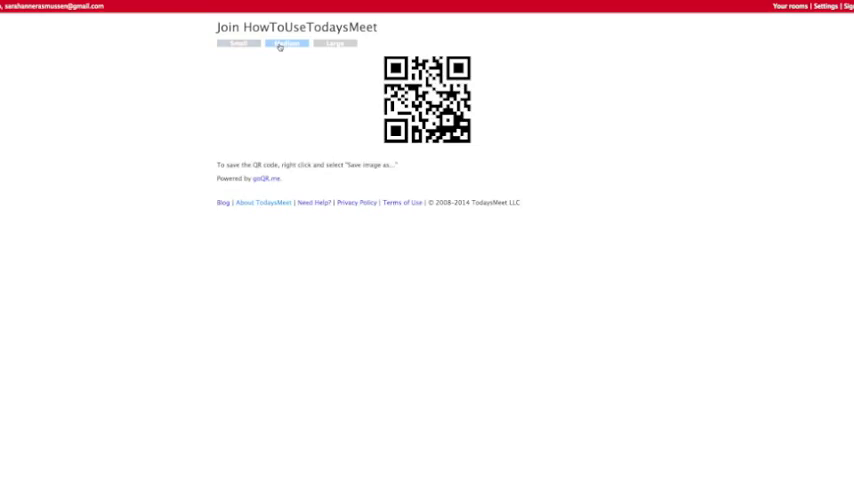
mouse_move(220, 159)
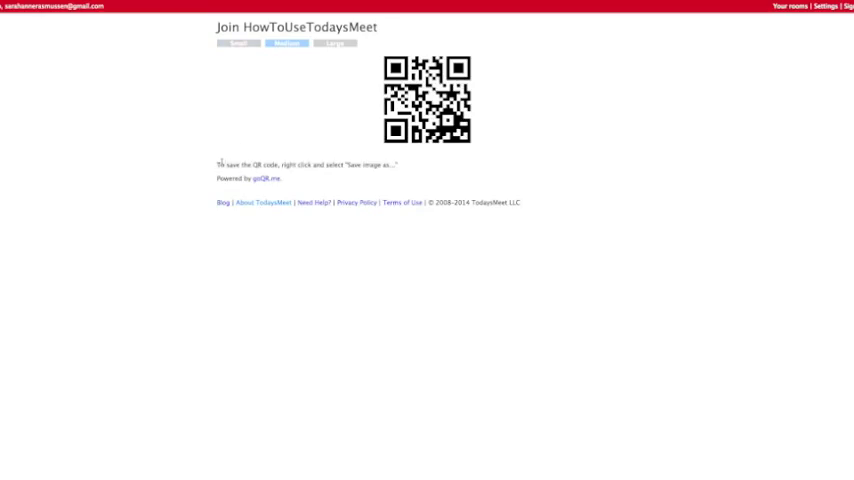
mouse_move(411, 171)
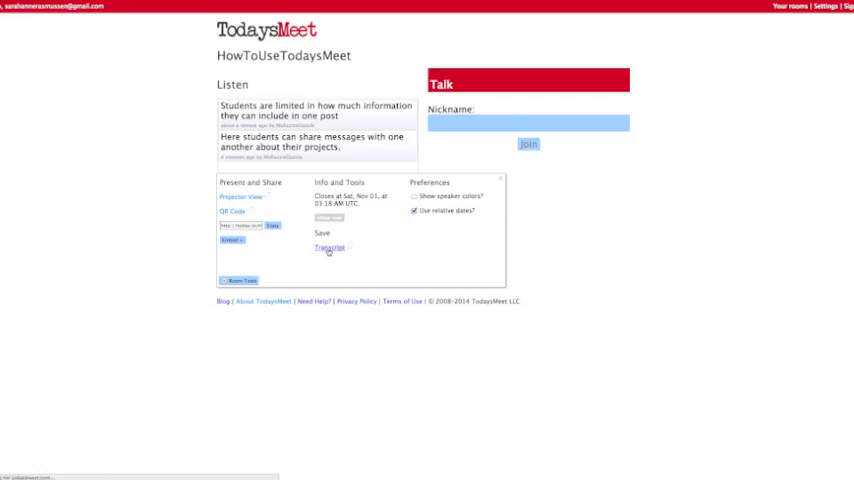
View the transcript, then turn 'Use relative dates?' off and back on.
click(329, 250)
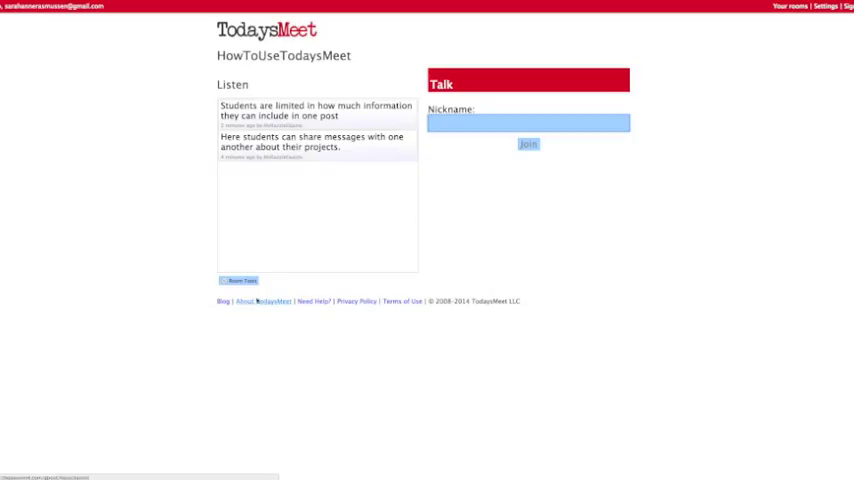
click(238, 280)
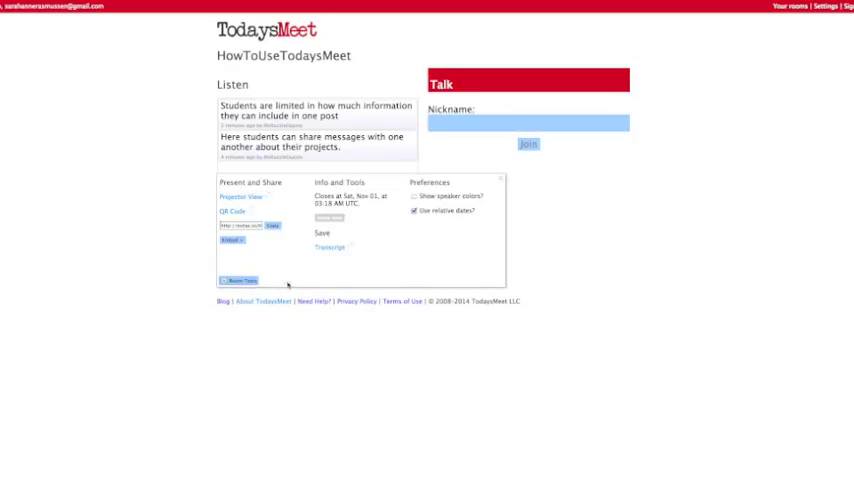
click(416, 196)
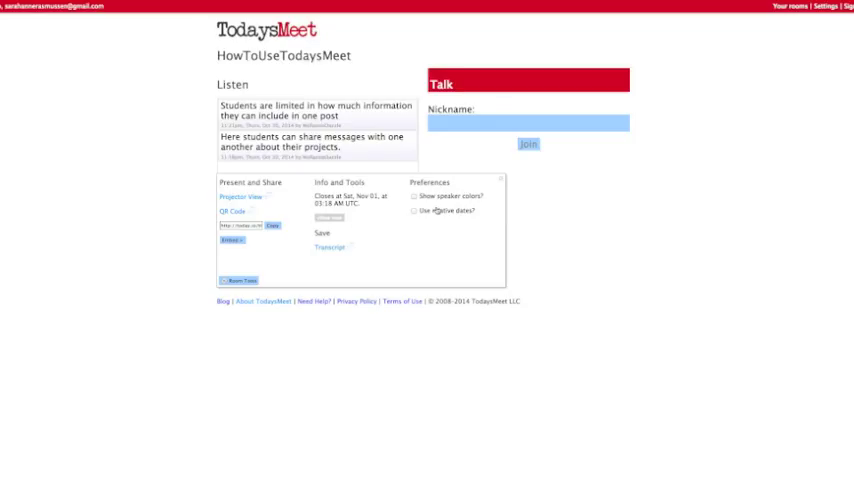
click(416, 211)
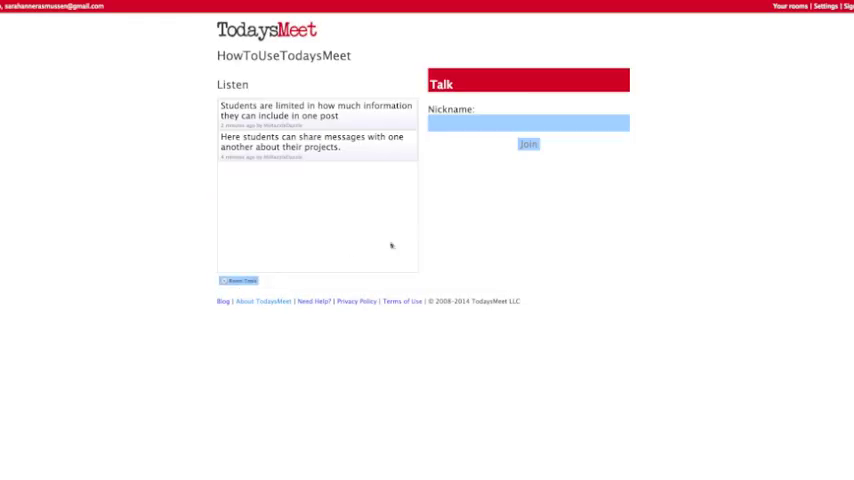
mouse_move(802, 33)
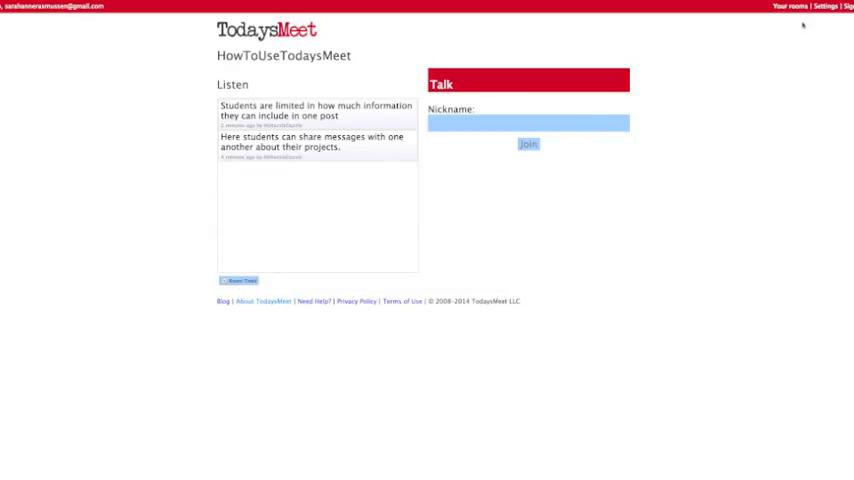
Scroll through the Account settings page down to the password section and back up.
click(819, 11)
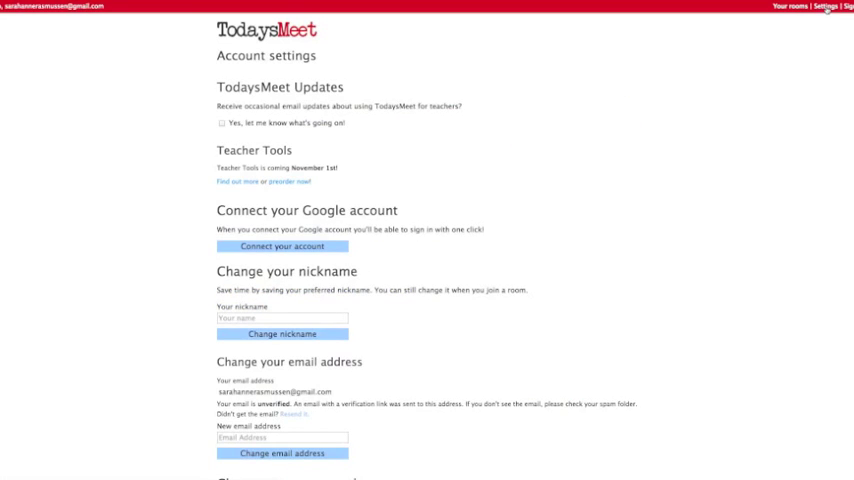
mouse_move(722, 60)
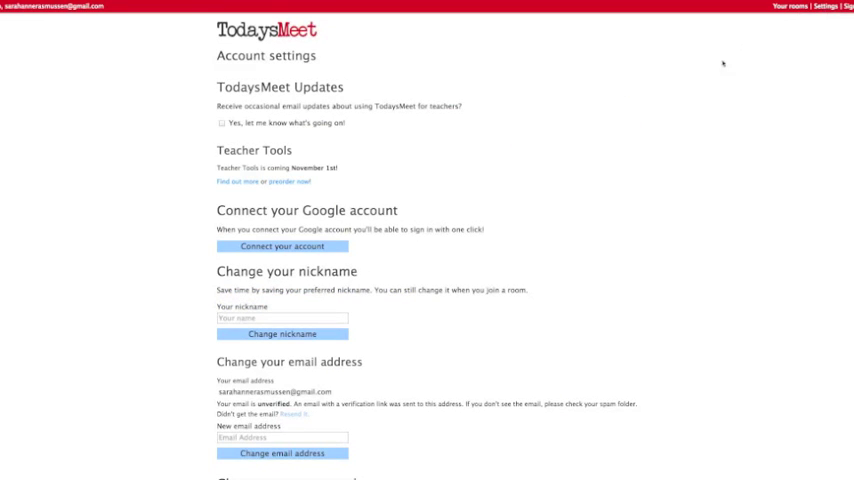
scroll(down, 3)
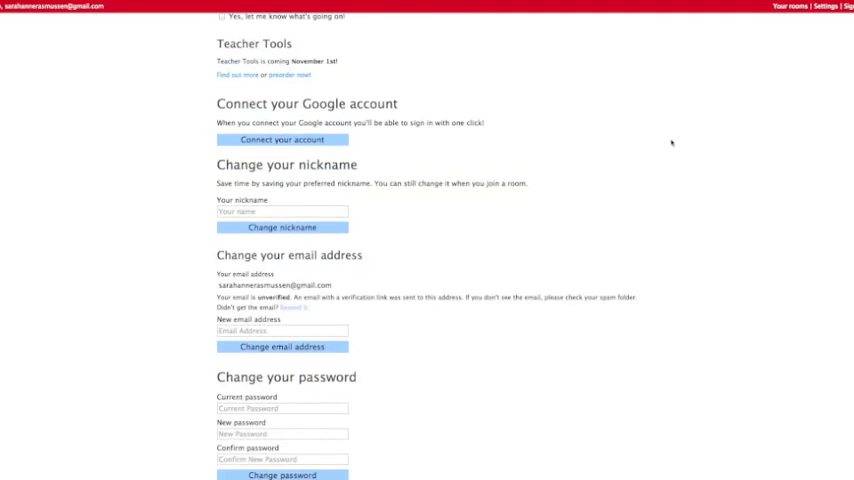
scroll(down, 3)
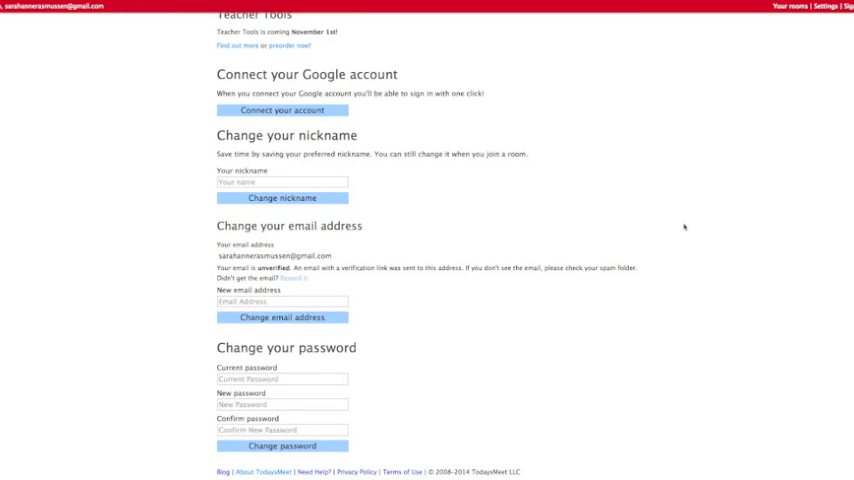
scroll(up, 3)
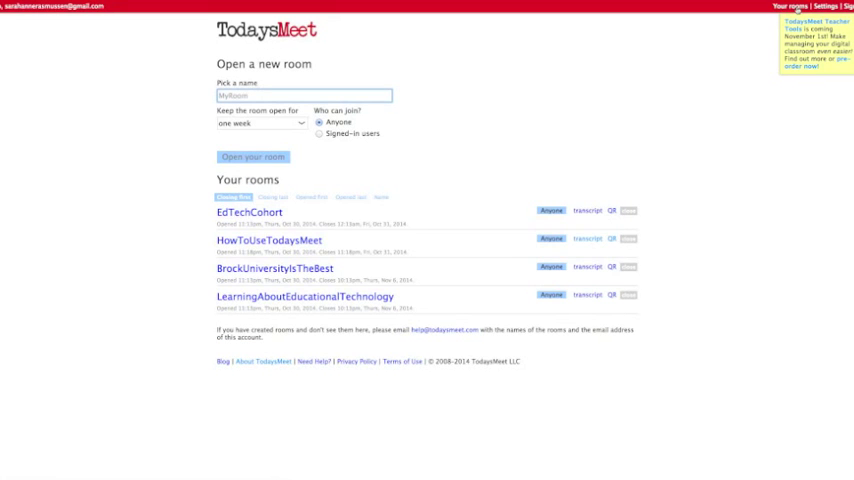
mouse_move(341, 47)
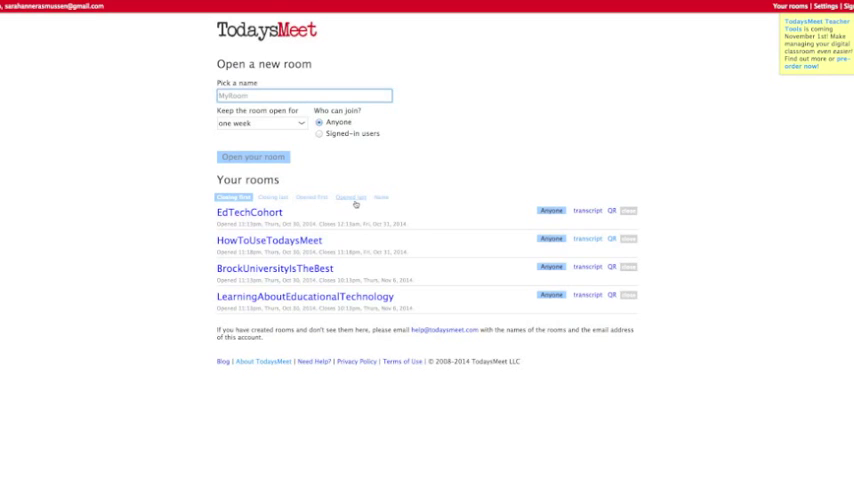
mouse_move(401, 207)
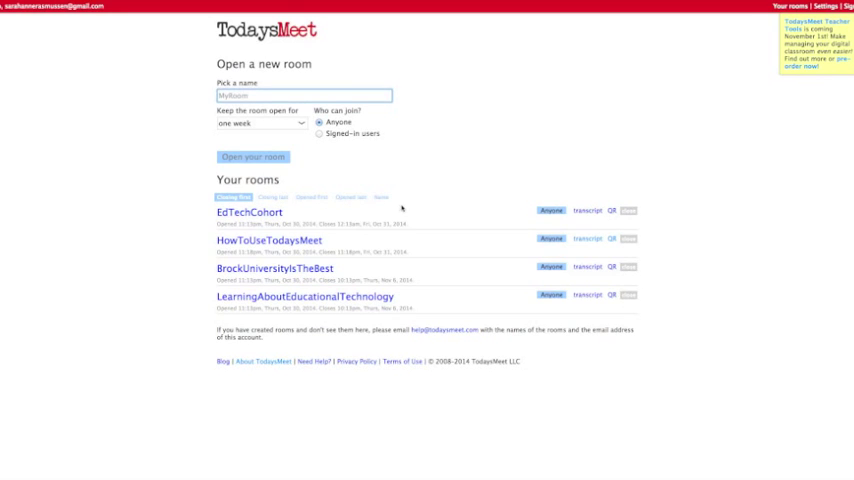